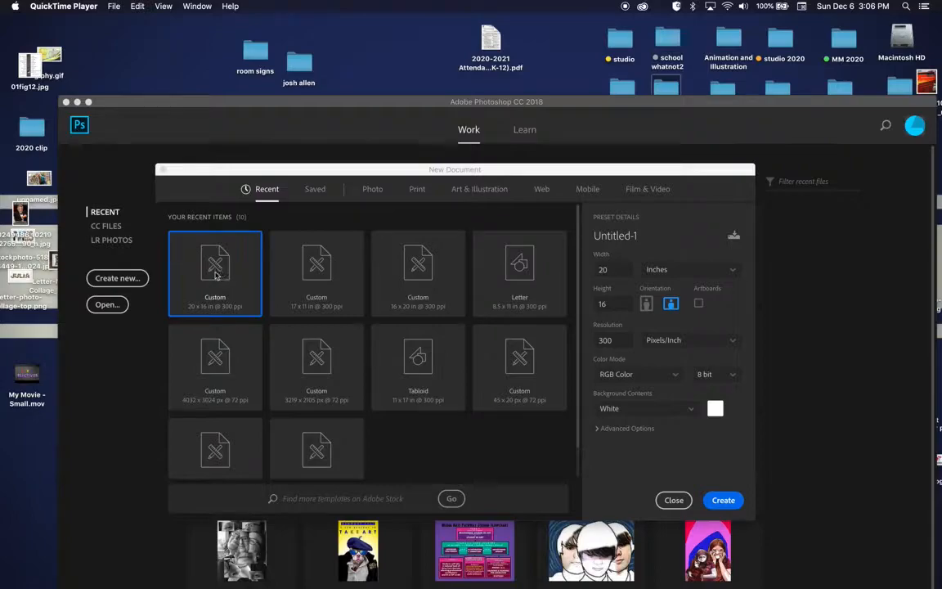
- Create a blank document from the Custom 20 x 16 in @ 300 ppi preset
left_click(670, 304)
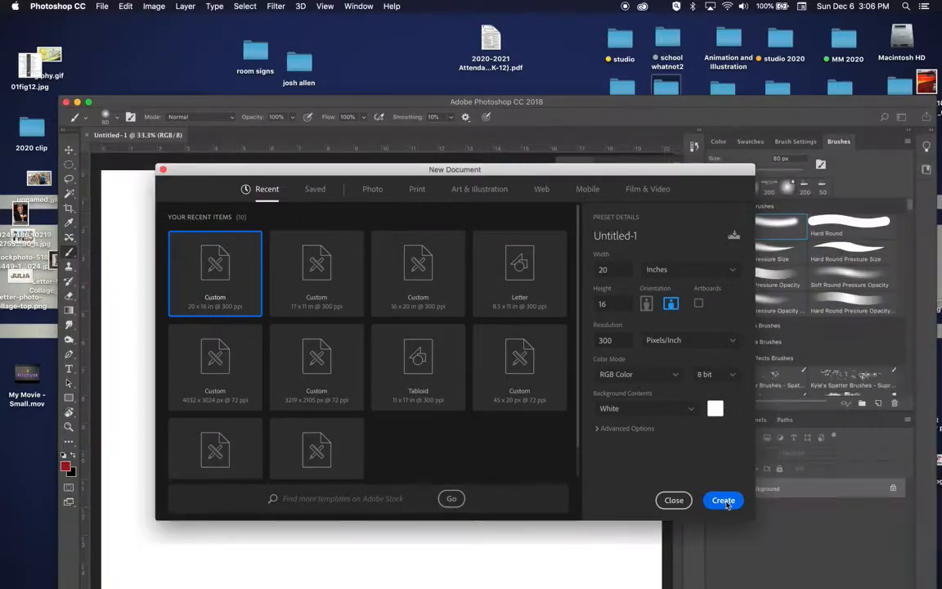
left_click(724, 500)
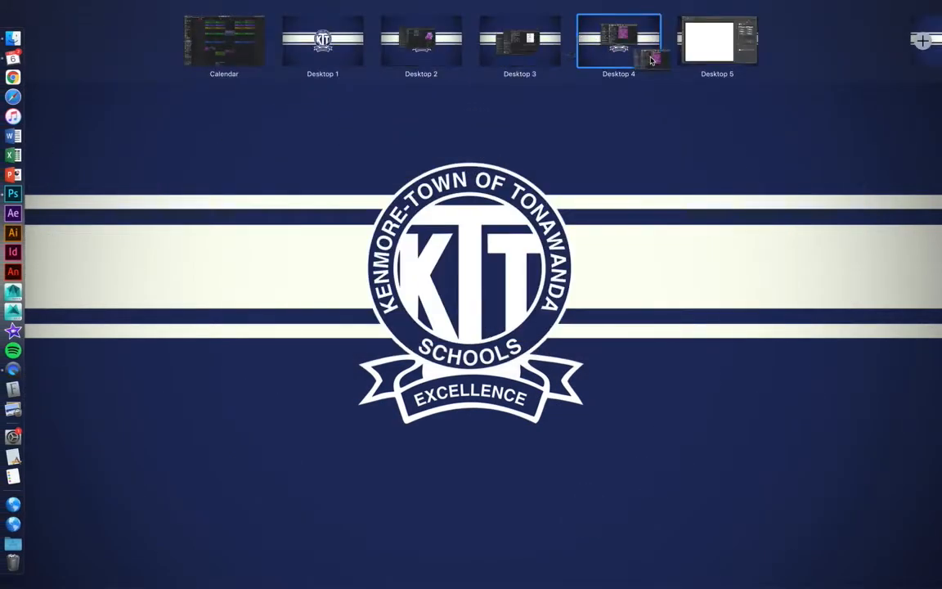
- Place the police scene photo from the photos desktop as an embedded layer
left_click(618, 41)
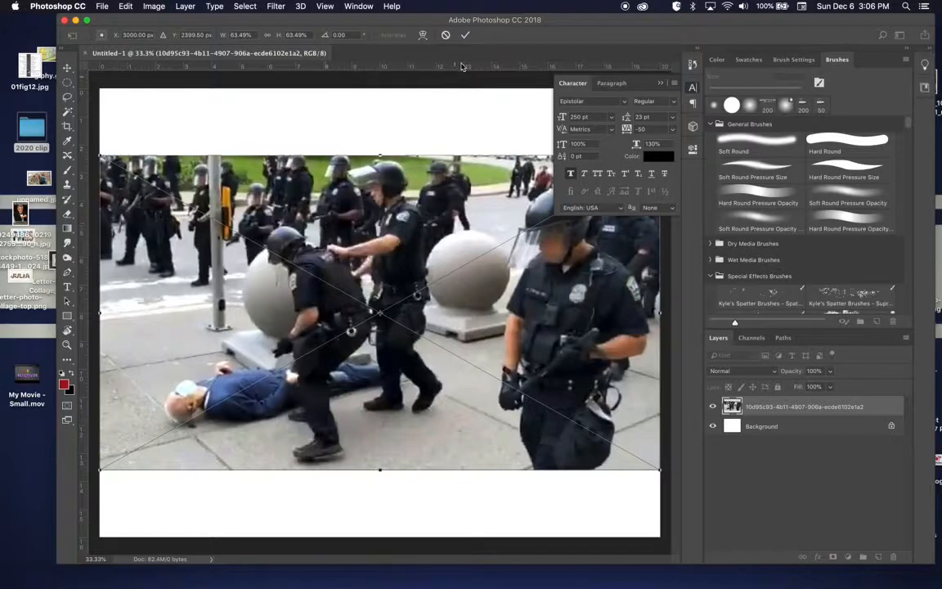
left_click(466, 35)
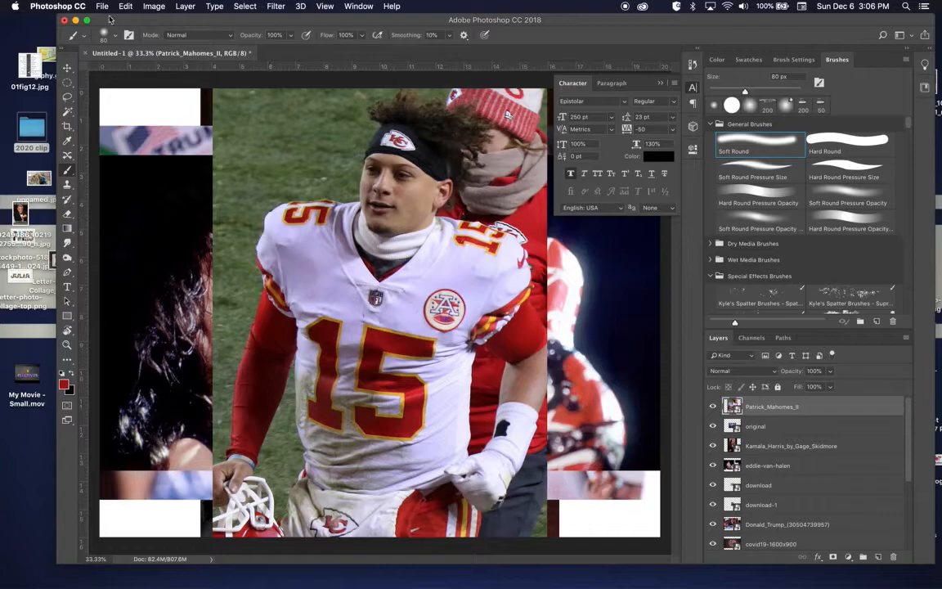
- Resize the football player photo and move it right, declining rasterization
left_click(125, 5)
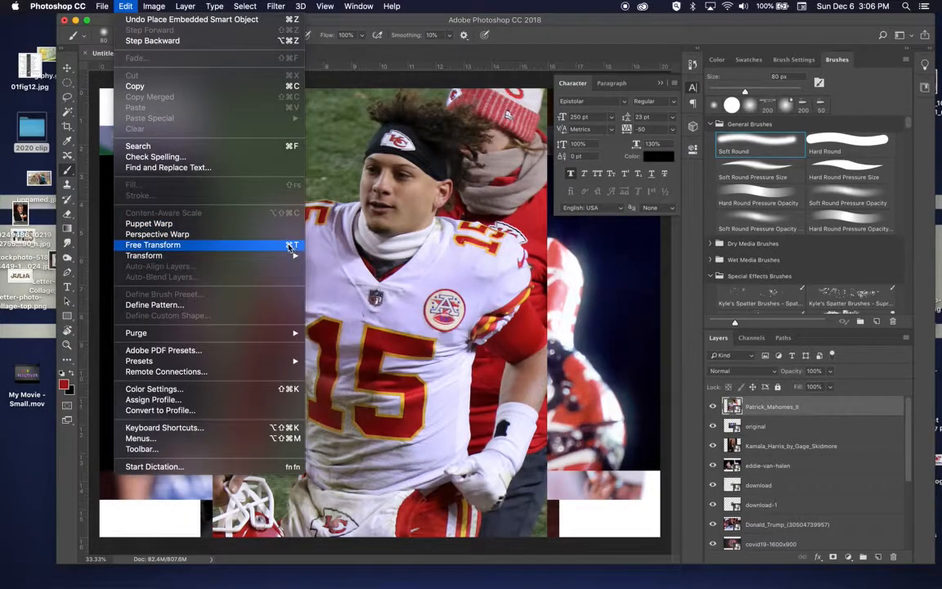
left_click(153, 245)
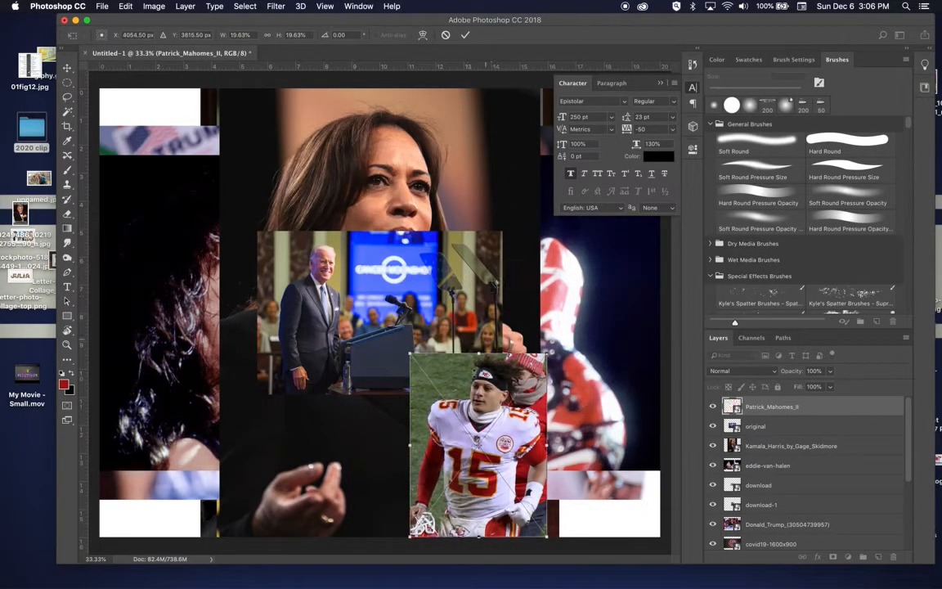
left_click_drag(478, 446, 575, 408)
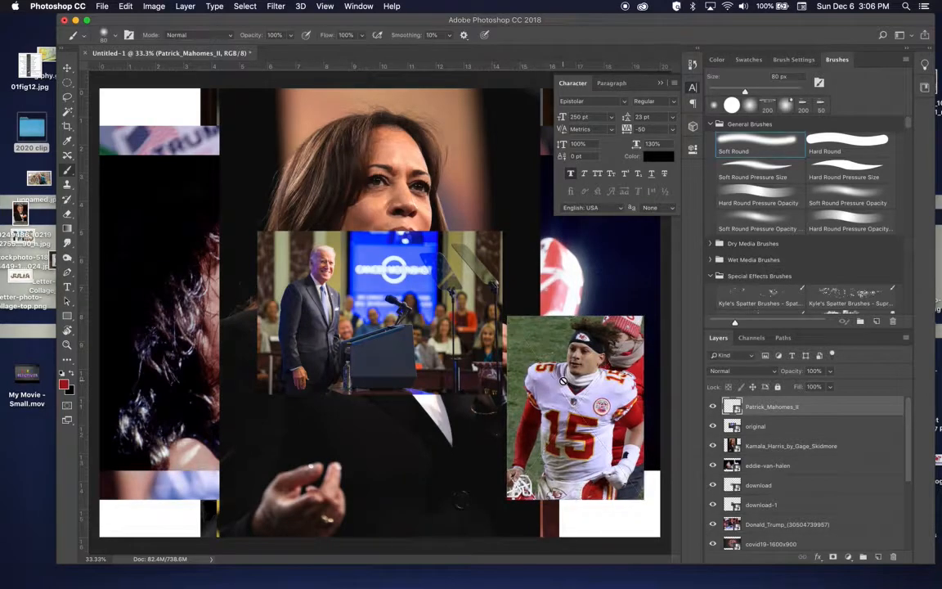
left_click(562, 381)
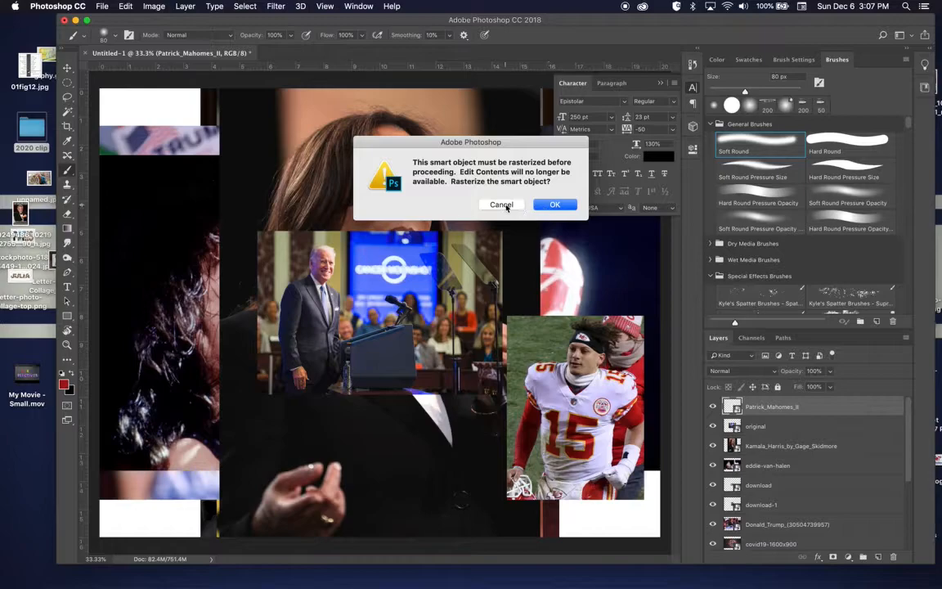
left_click(555, 205)
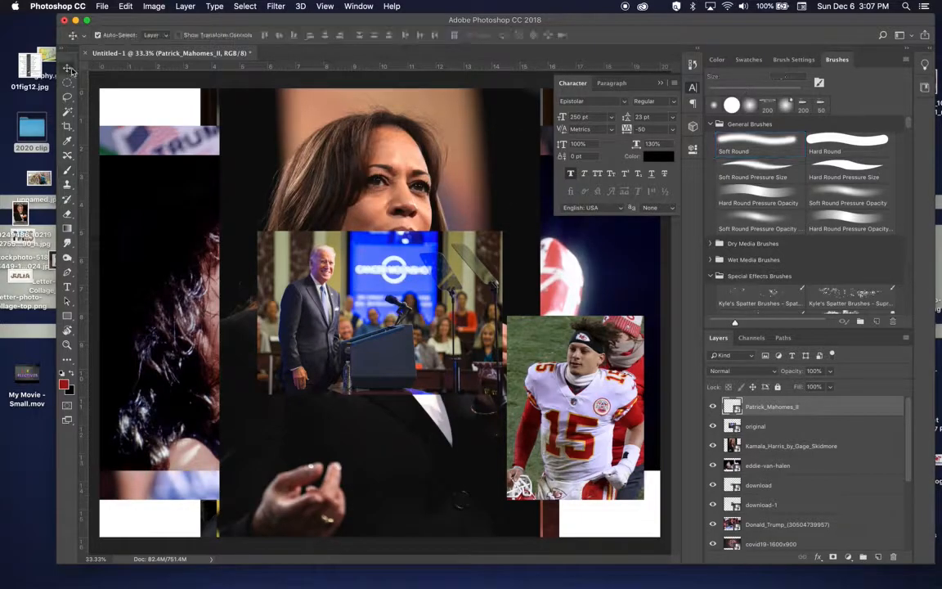
left_click(756, 426)
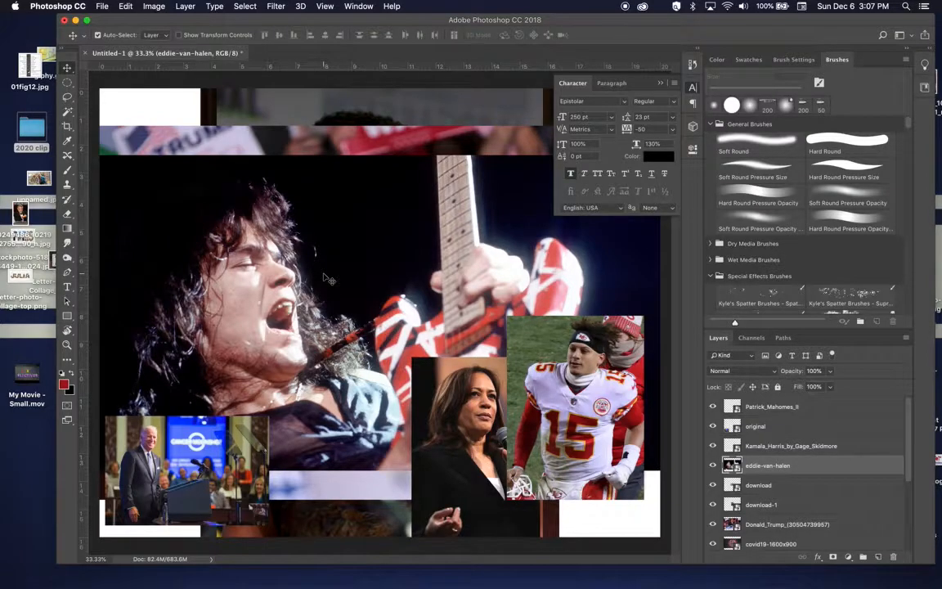
- Resize the guitarist and portrait photos, adjusting the Move tool's auto-select option
key("cmd+t")
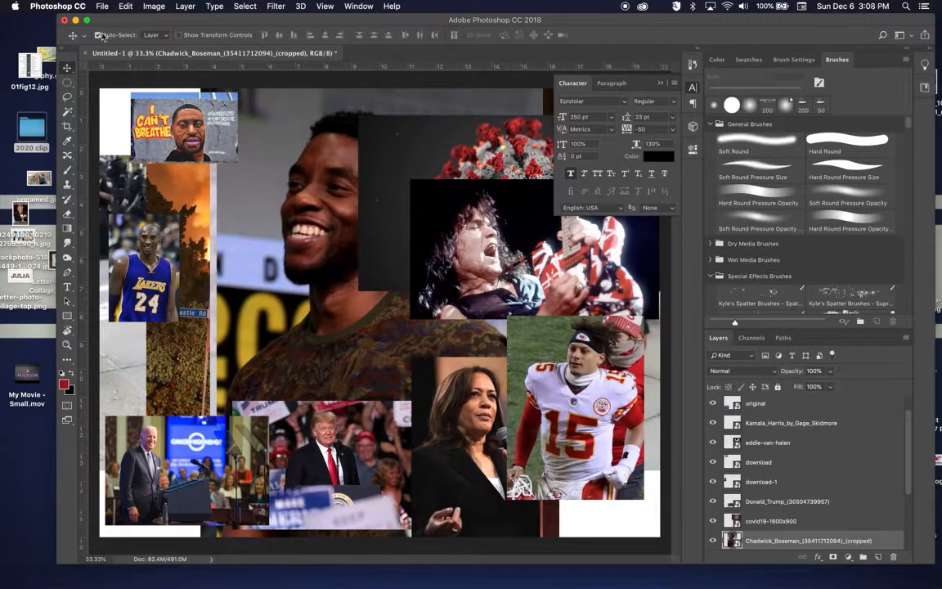
left_click(98, 34)
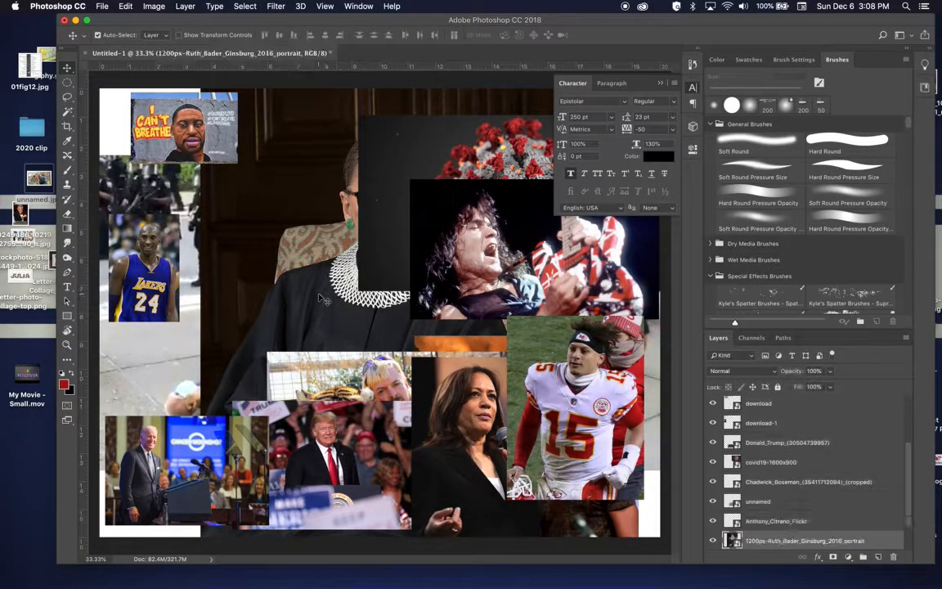
key("cmd+t")
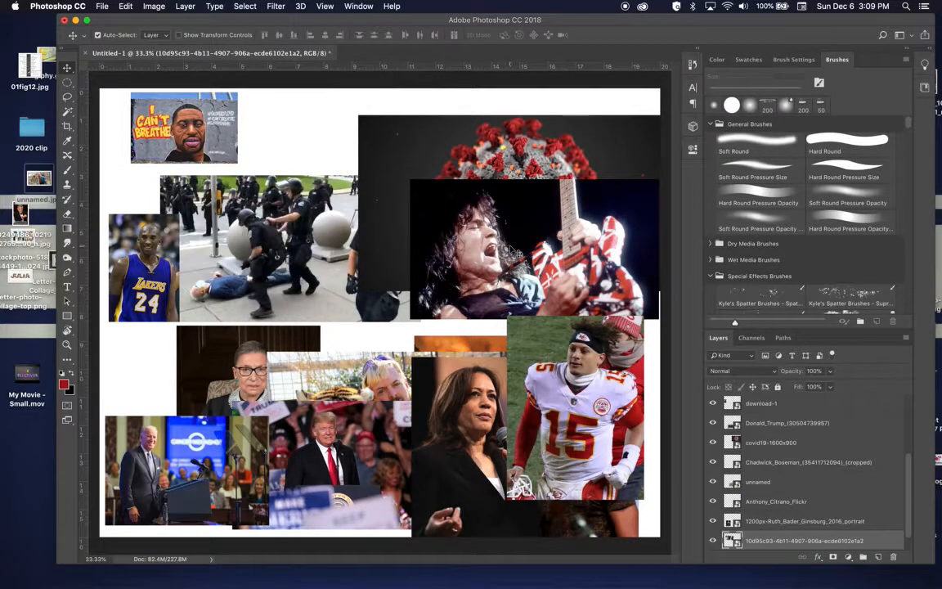
mouse_move(769, 537)
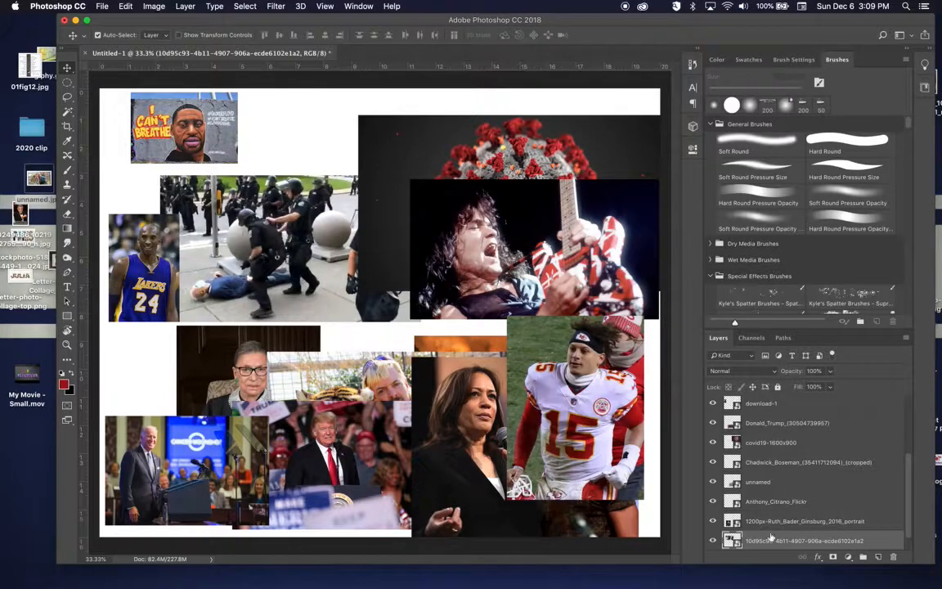
mouse_move(585, 239)
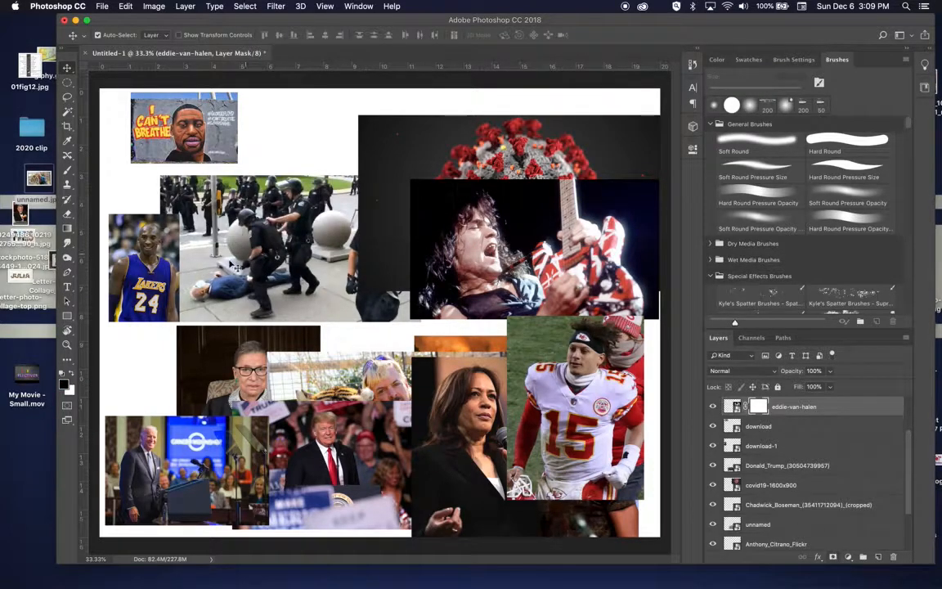
- Paint black with a Hard Round brush on the eddie-van-halen layer mask around the guitarist
left_click(67, 178)
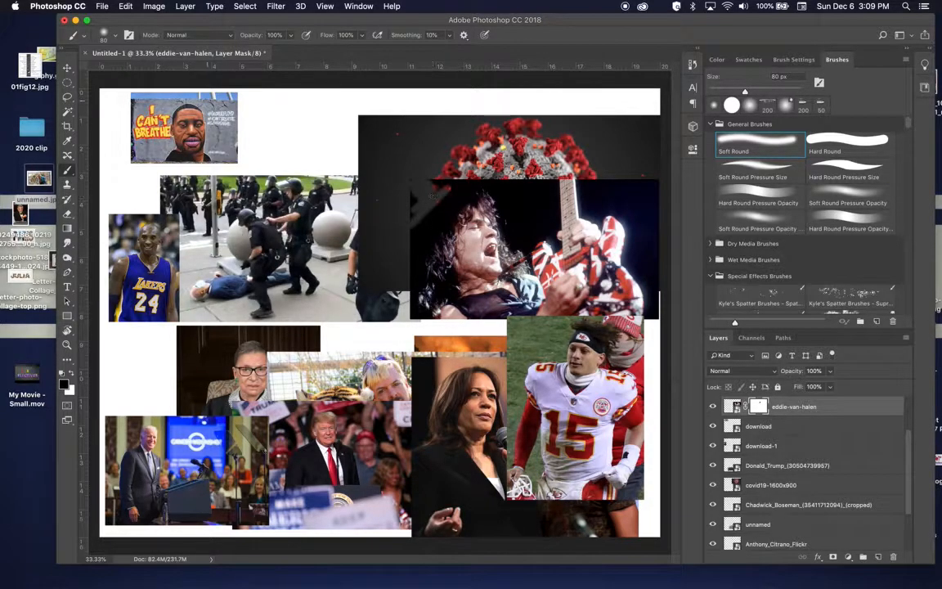
left_click(115, 36)
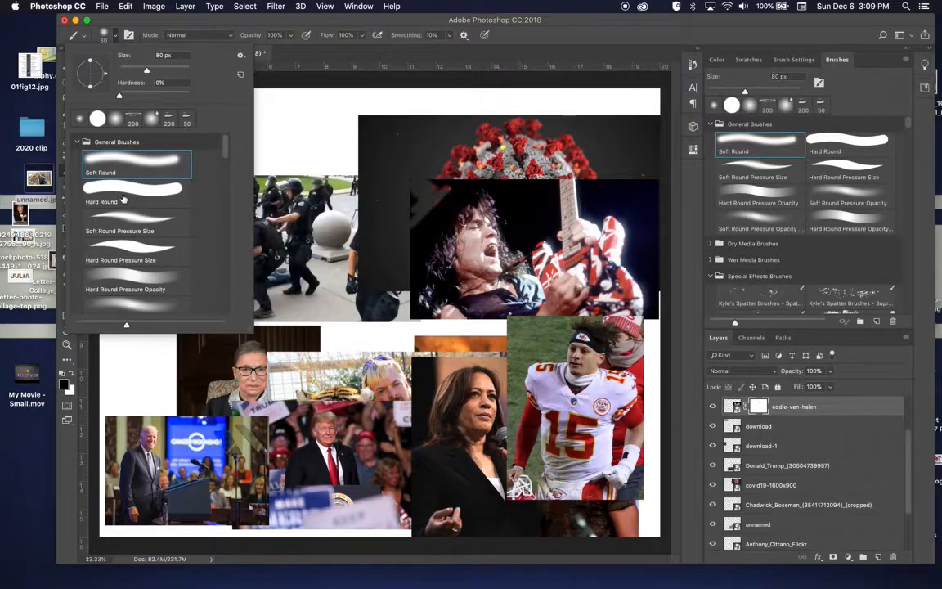
mouse_move(122, 200)
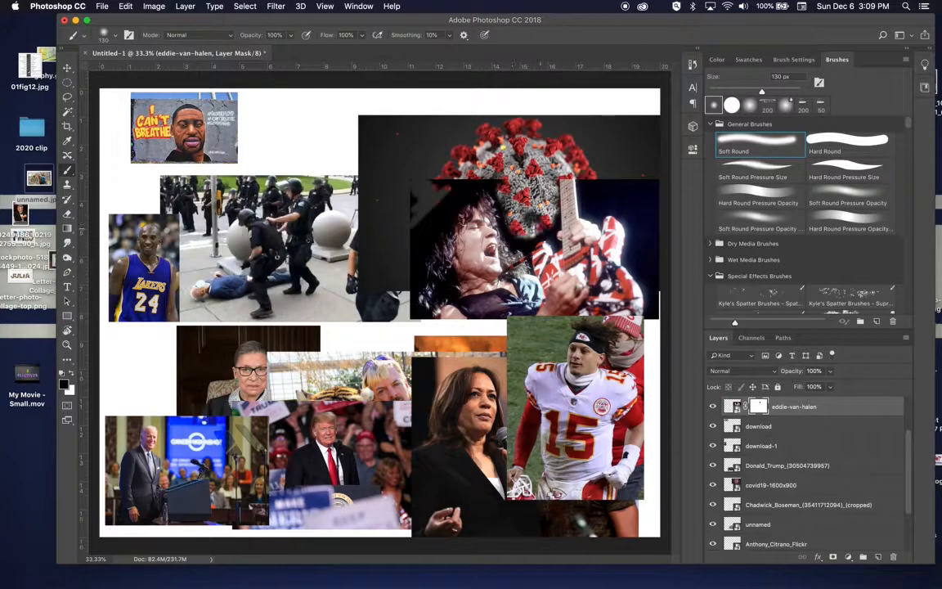
left_click(117, 35)
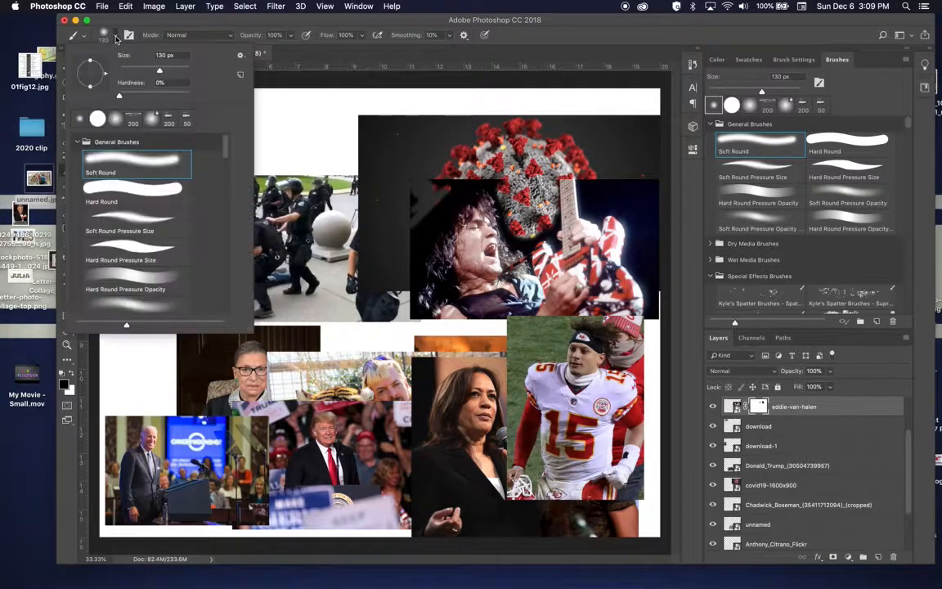
left_click(101, 201)
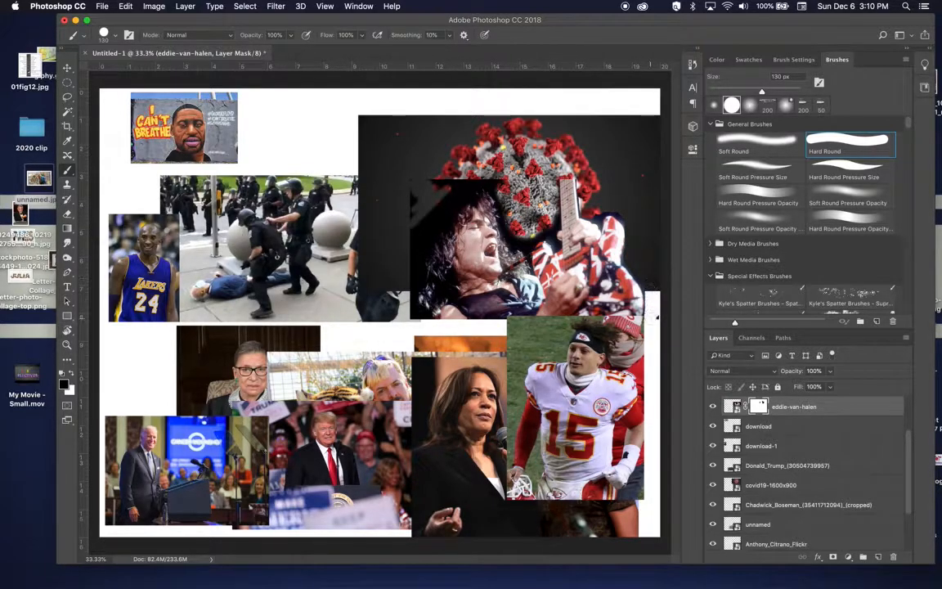
left_click(714, 105)
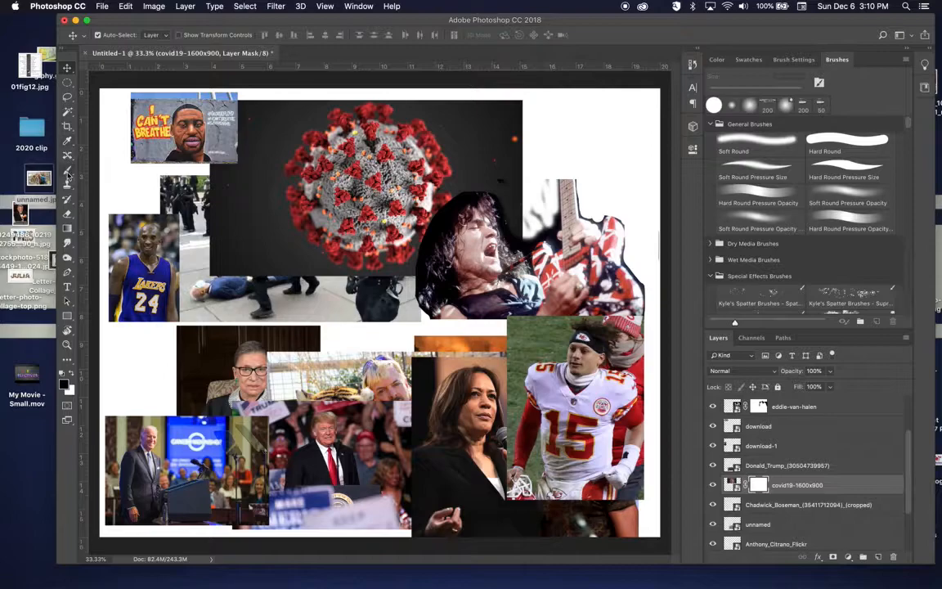
- Paint the covid19-1600x900 mask black, feathering the virus edges with a Soft Round brush
left_click(68, 170)
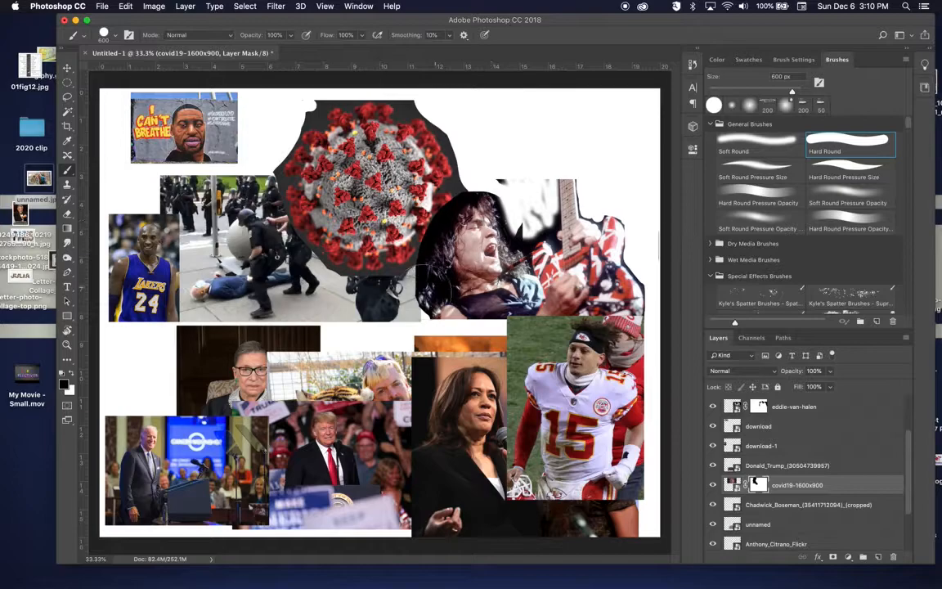
left_click(115, 36)
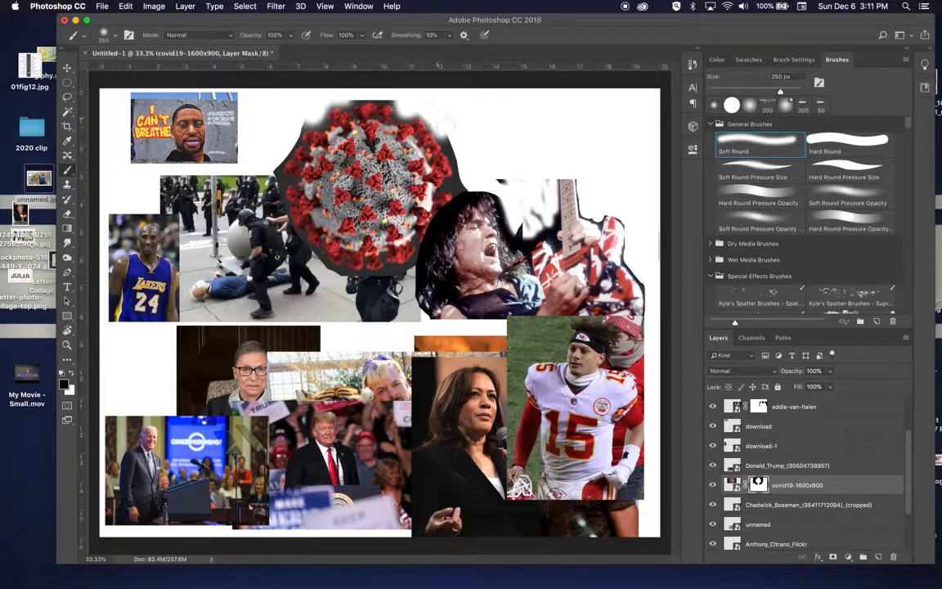
left_click_drag(419, 119, 471, 200)
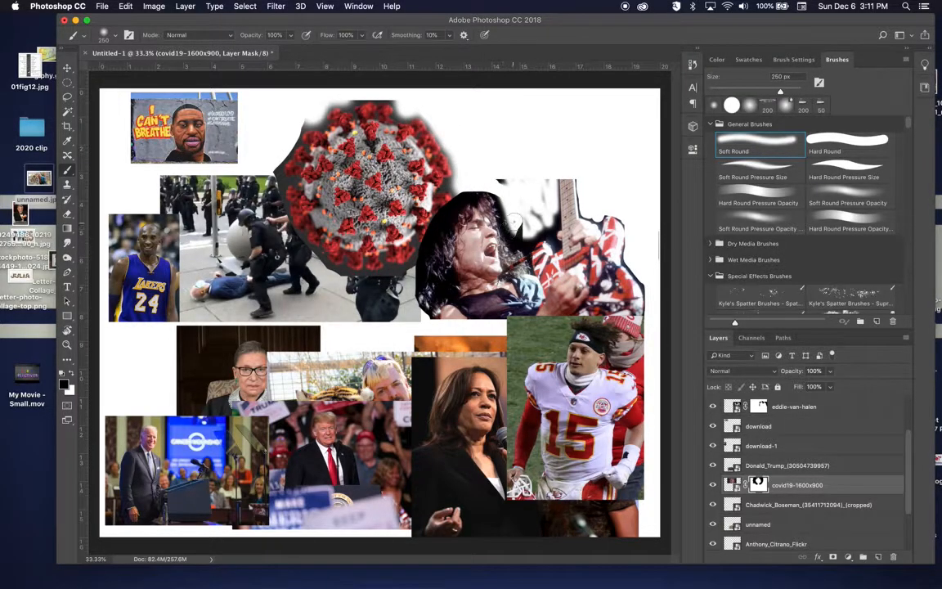
mouse_move(454, 213)
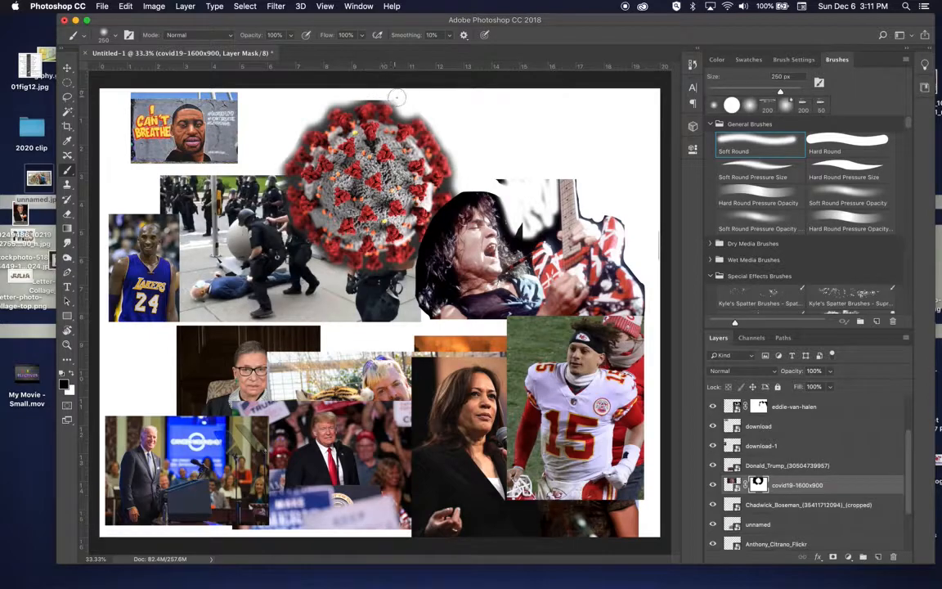
left_click_drag(397, 99, 468, 182)
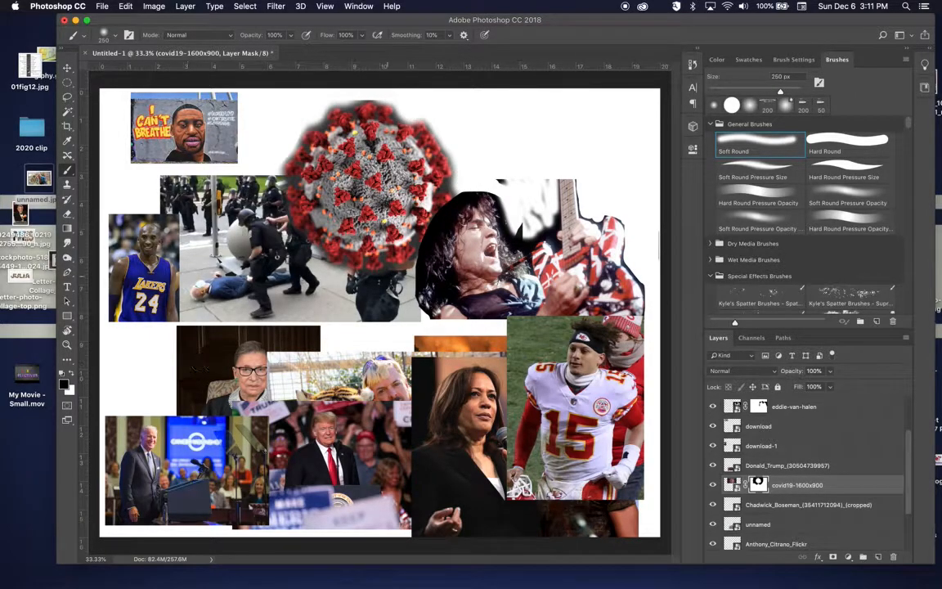
left_click(67, 67)
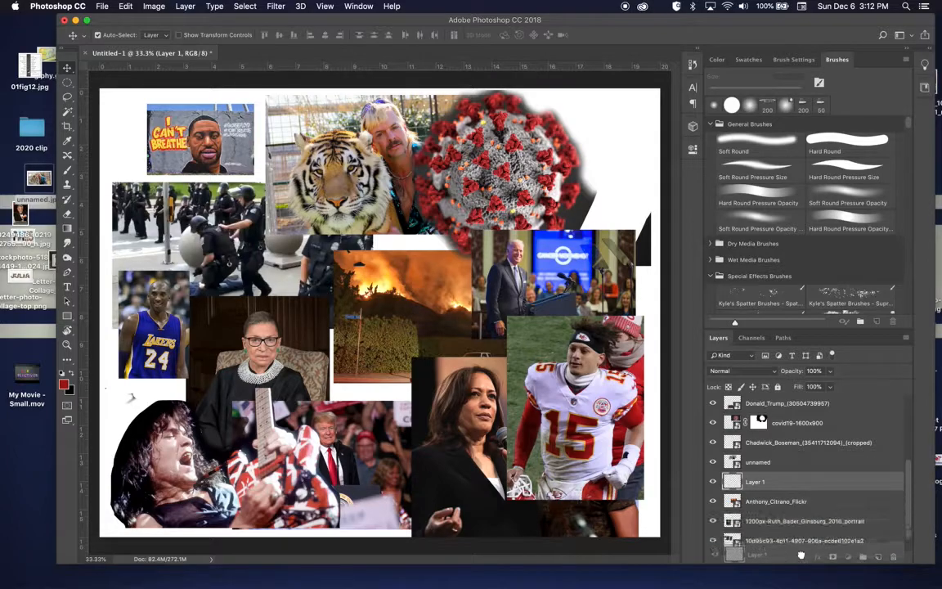
- Create Layer 1 directly above the Background layer
scroll("down", 3)
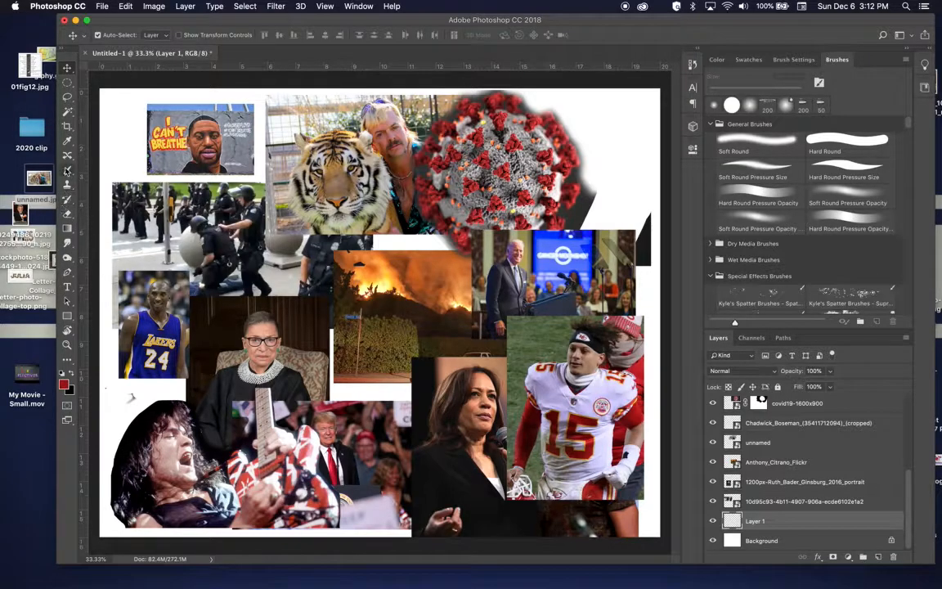
mouse_move(67, 243)
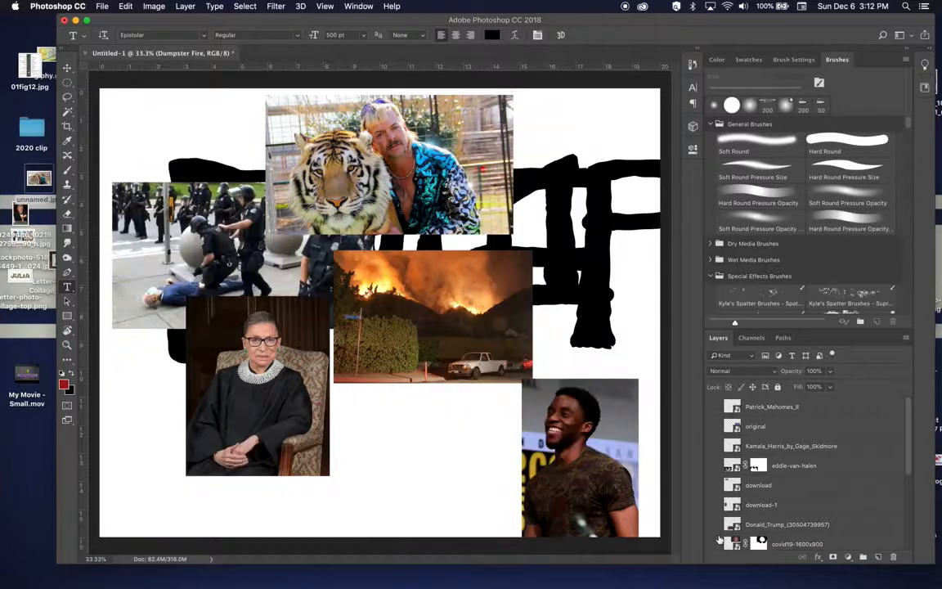
- Set the Dumpster Fire text's tracking to -50 and change its leading
scroll("down", 3)
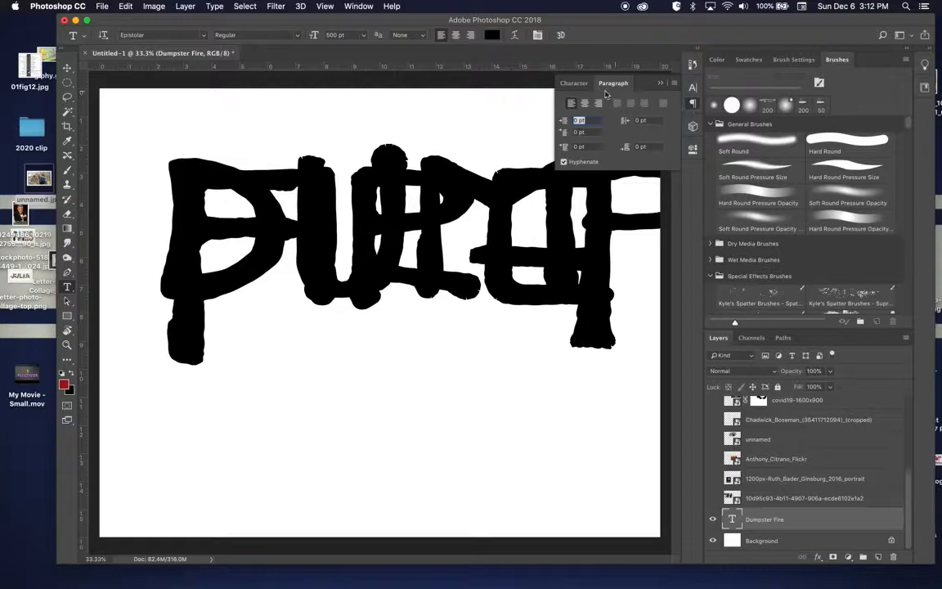
left_click(573, 83)
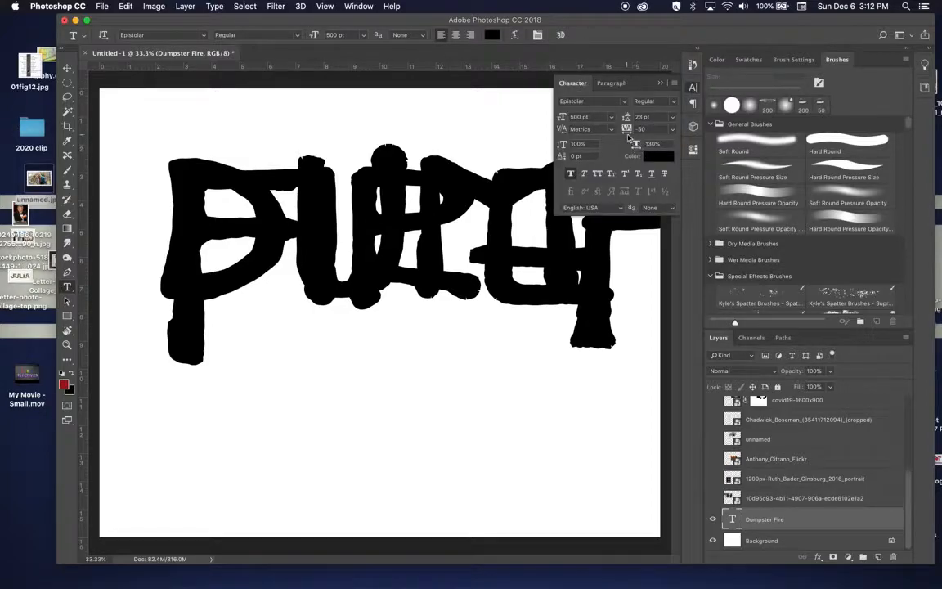
mouse_move(609, 135)
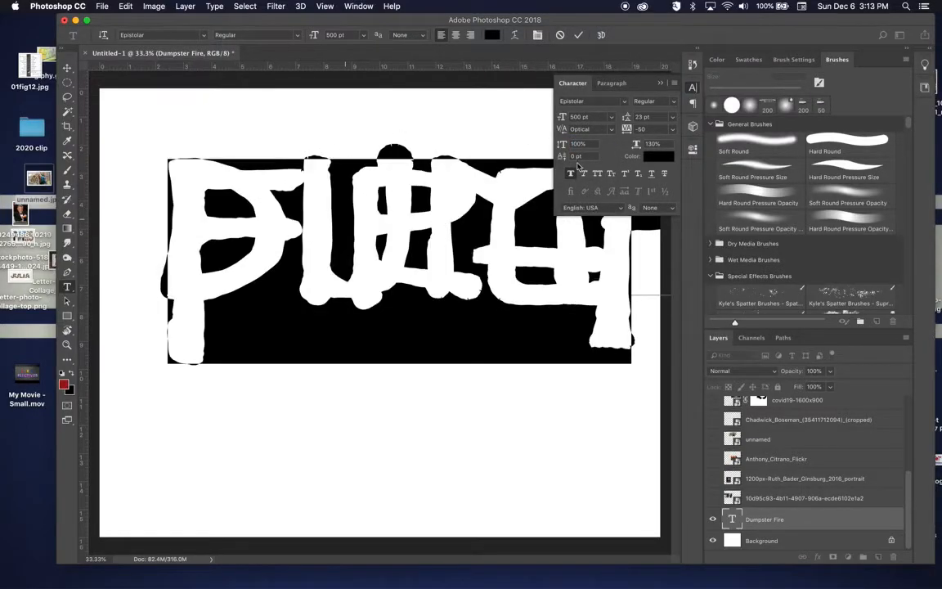
left_click(673, 116)
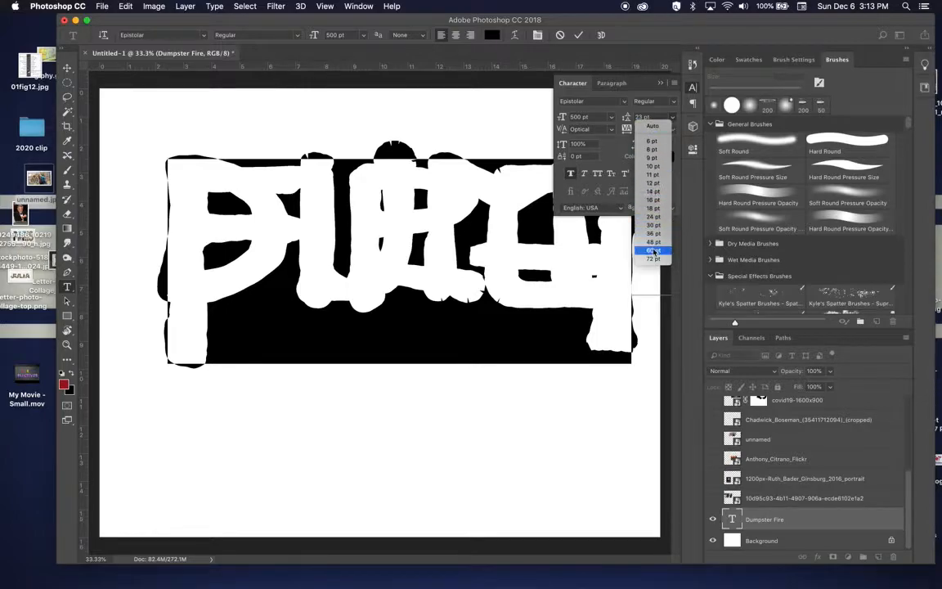
left_click(652, 258)
type("400")
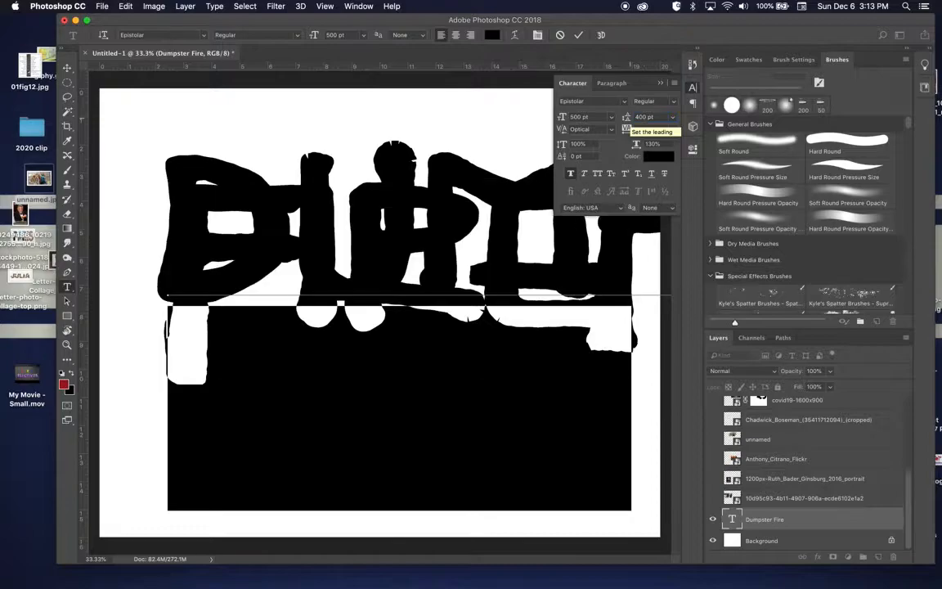
type("-50")
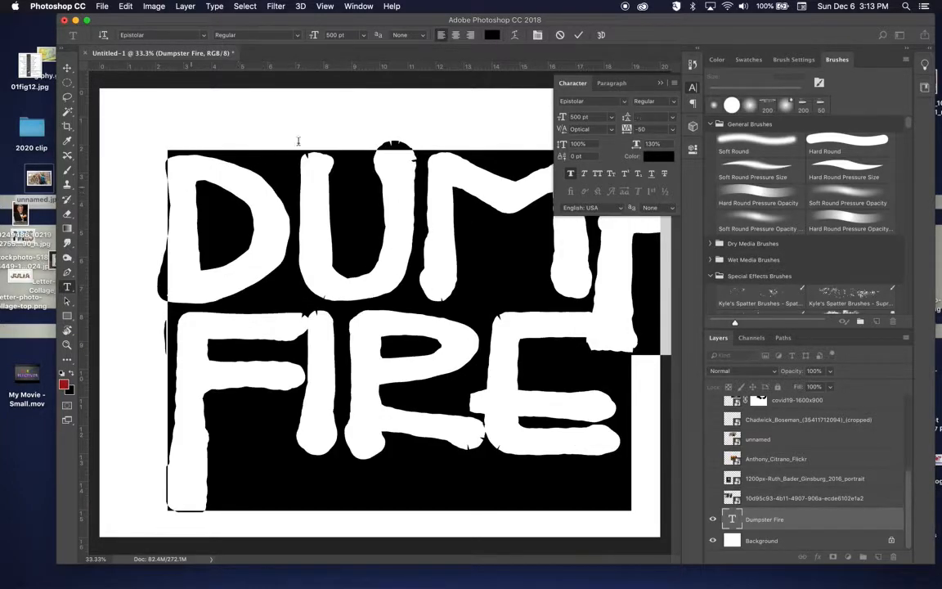
- Change the lettering's font size to 300 pt and leading to 900
left_click(612, 116)
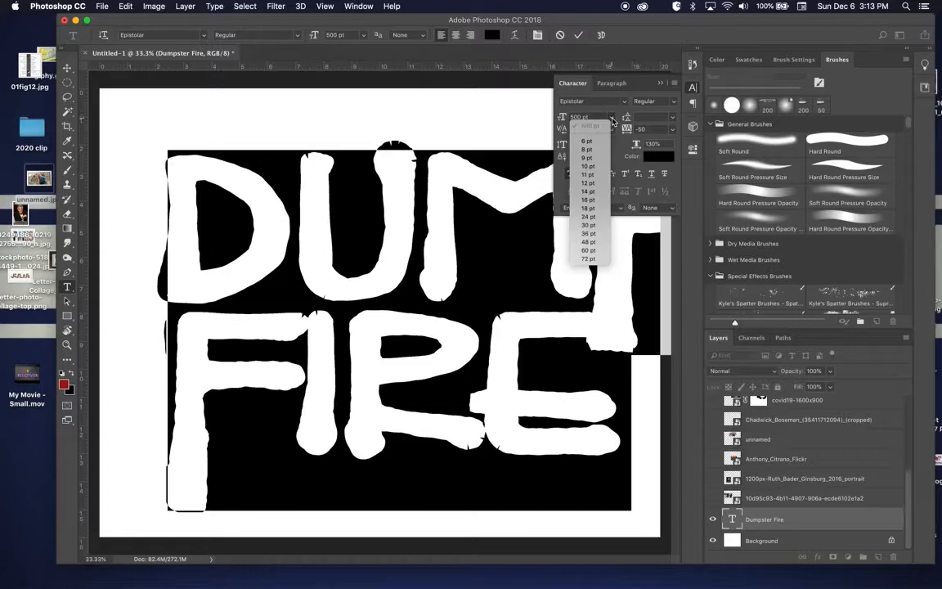
left_click(579, 116)
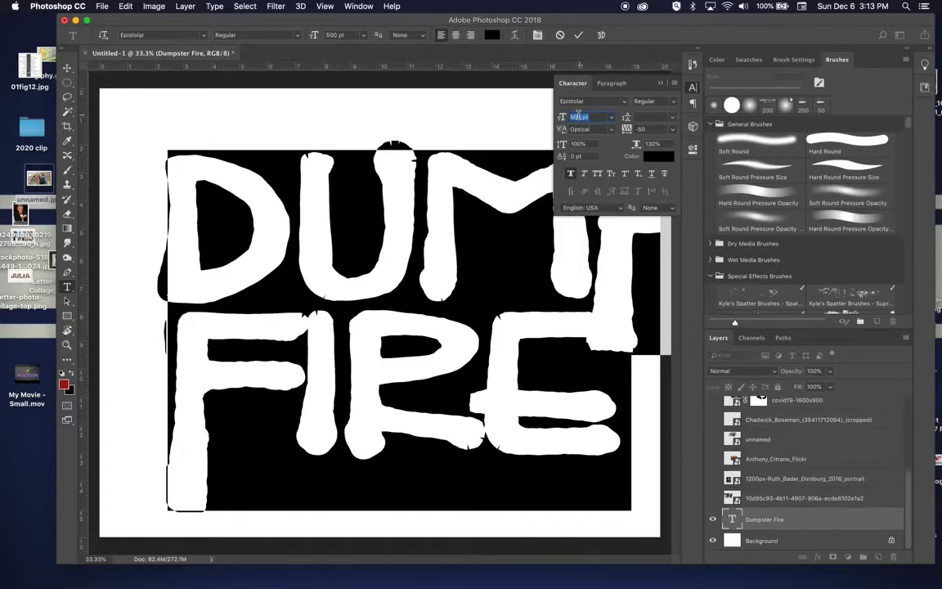
type("300")
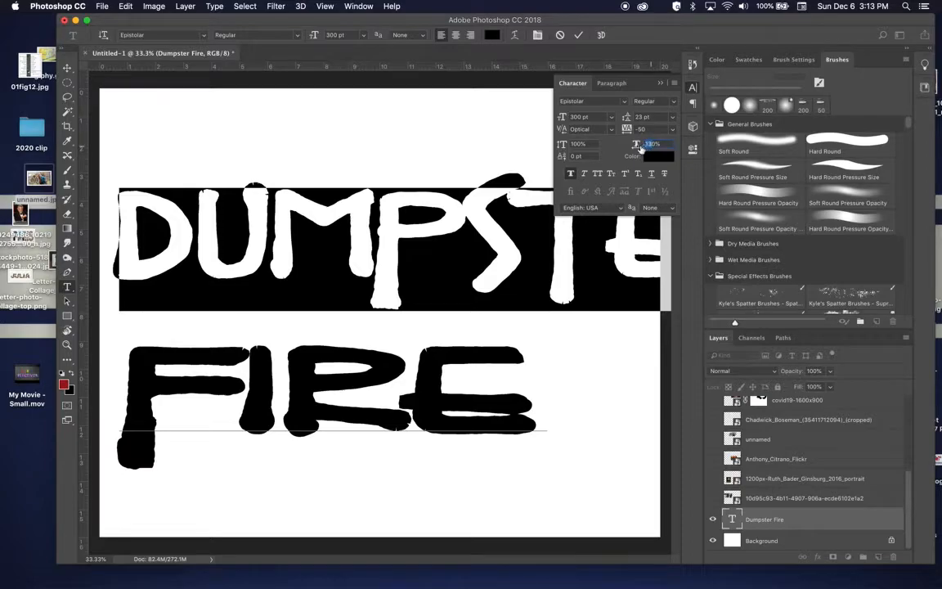
type("900")
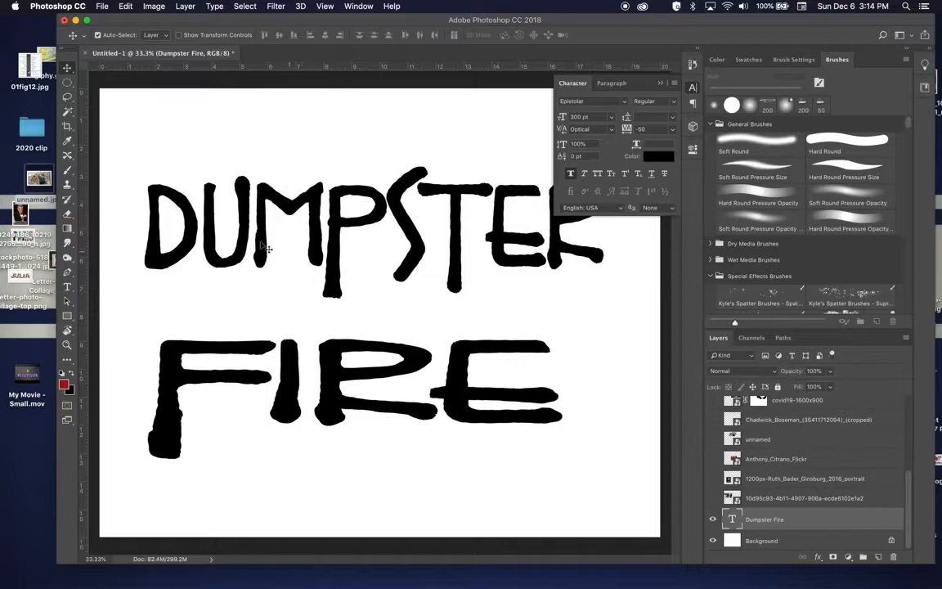
- Free Transform the Dumpster Fire layer, stretching it taller, wider and further downward
left_click(185, 6)
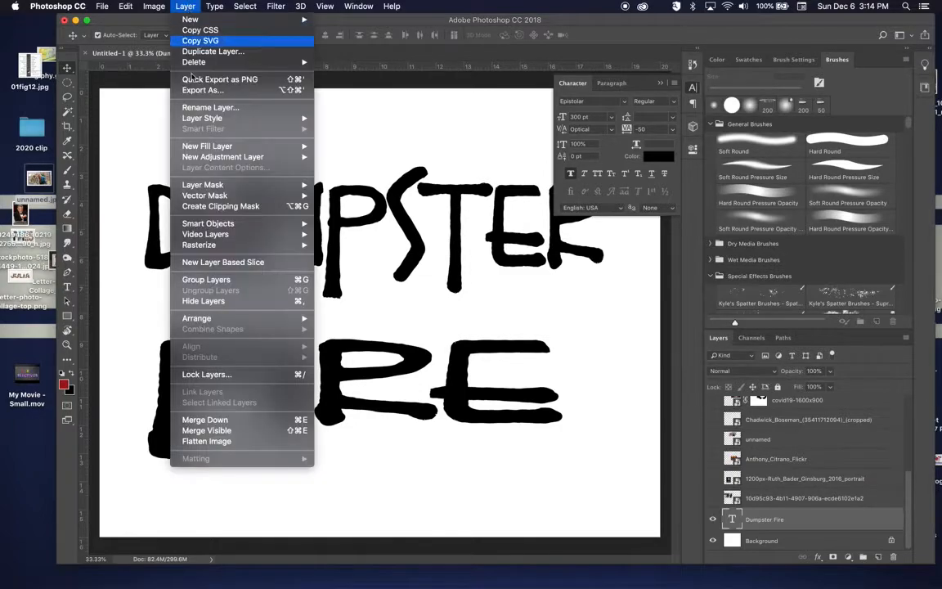
mouse_move(199, 245)
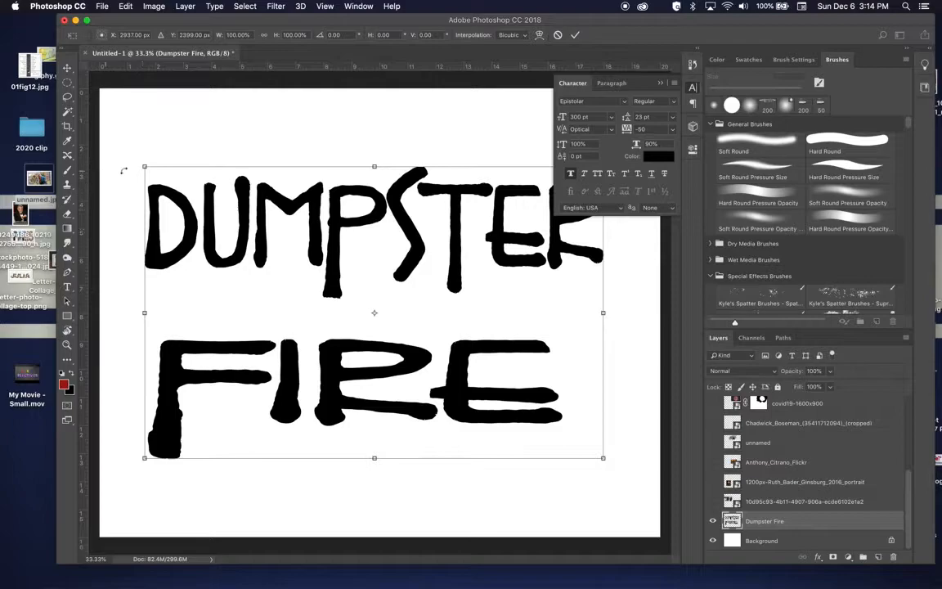
left_click_drag(375, 168, 374, 124)
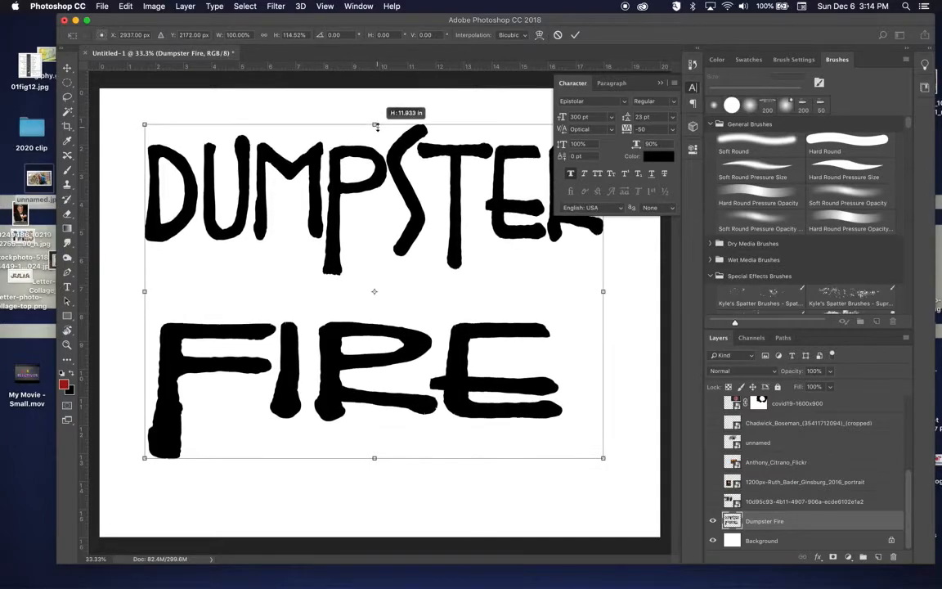
left_click_drag(602, 291, 632, 291)
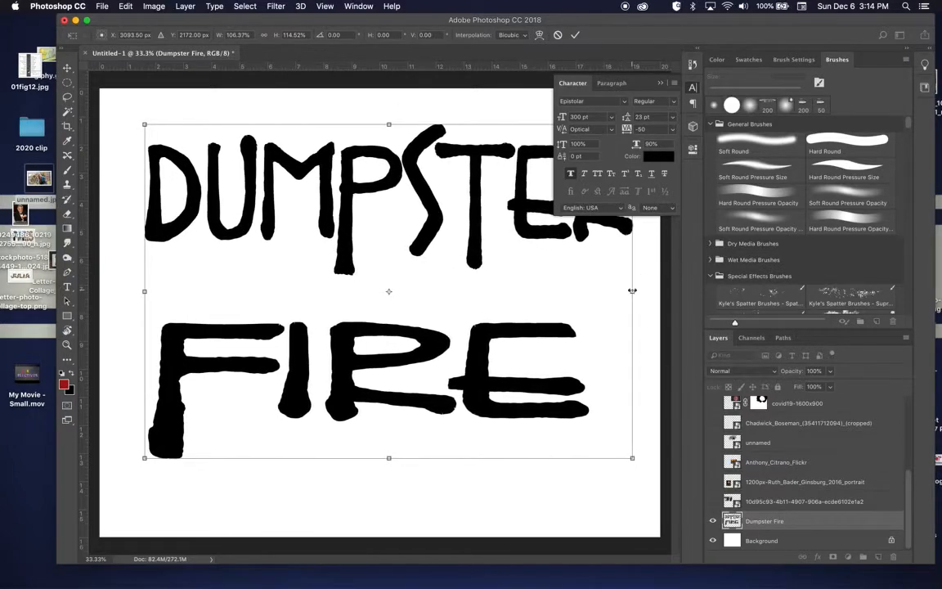
left_click_drag(389, 125, 388, 156)
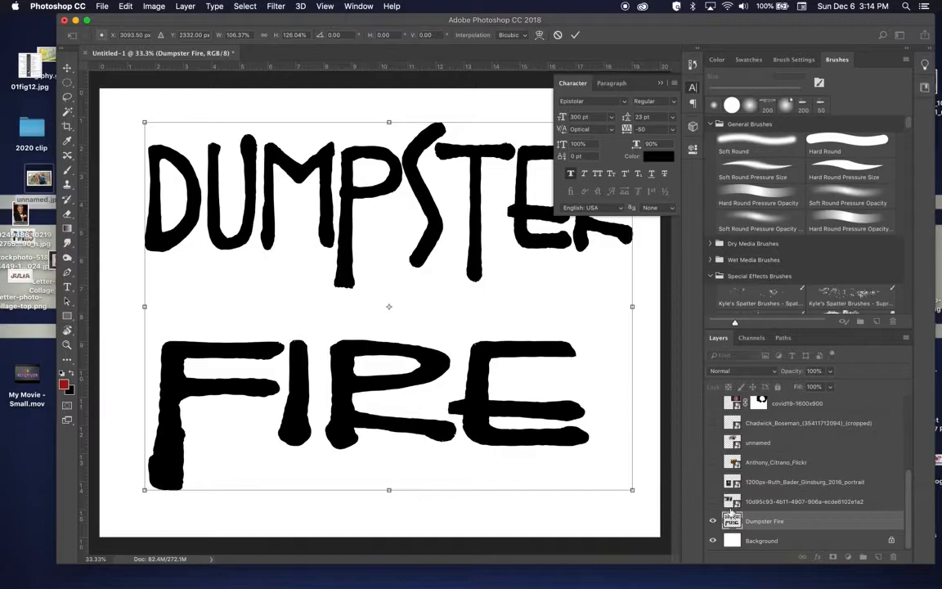
mouse_move(802, 510)
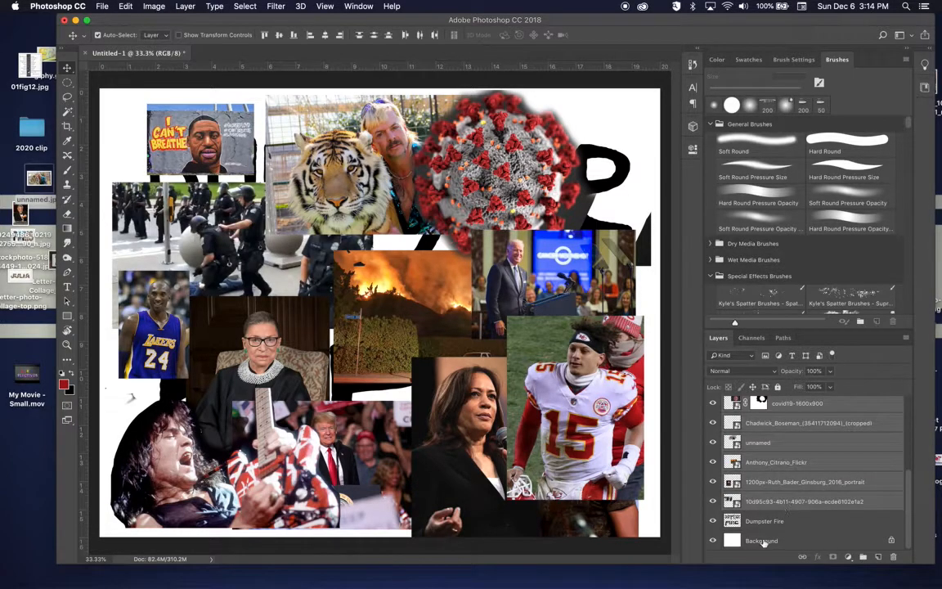
- Create a clipping mask from the selected photo layers onto the Dumpster Fire text
right_click(762, 541)
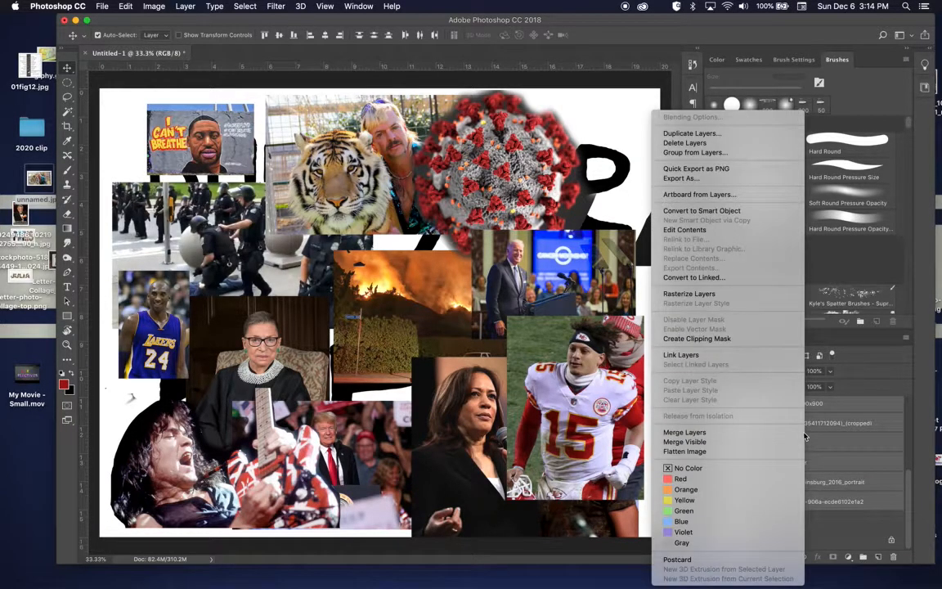
left_click(697, 339)
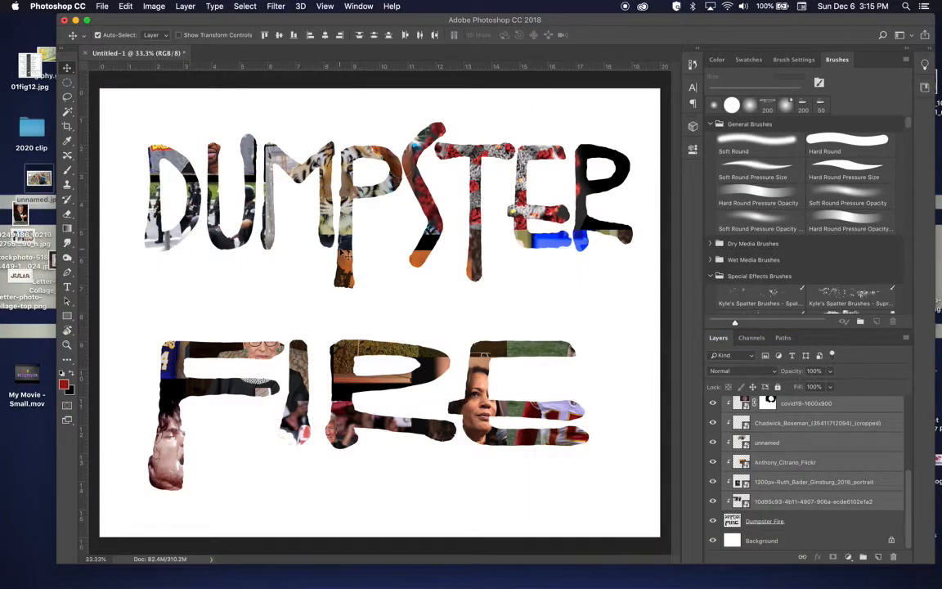
mouse_move(474, 425)
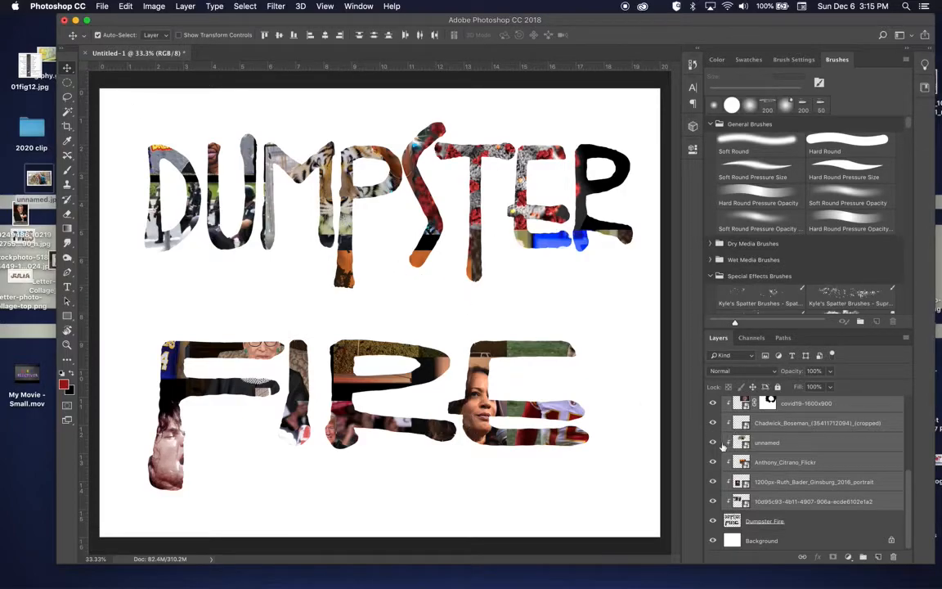
- Select the Anthony_Citrano_Flickr photo layer and scroll the Layers panel to reach eddie-van-halen
left_click(785, 462)
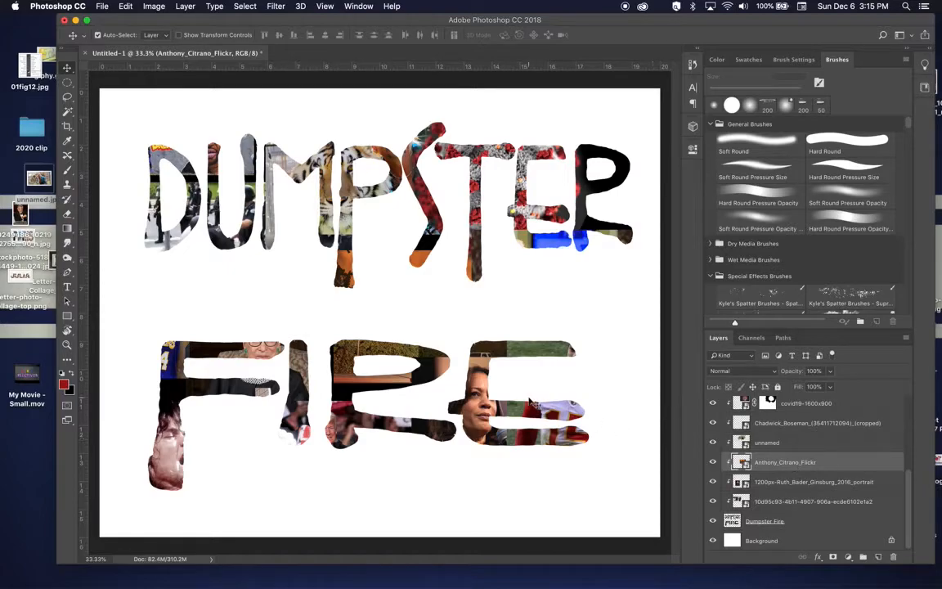
mouse_move(462, 352)
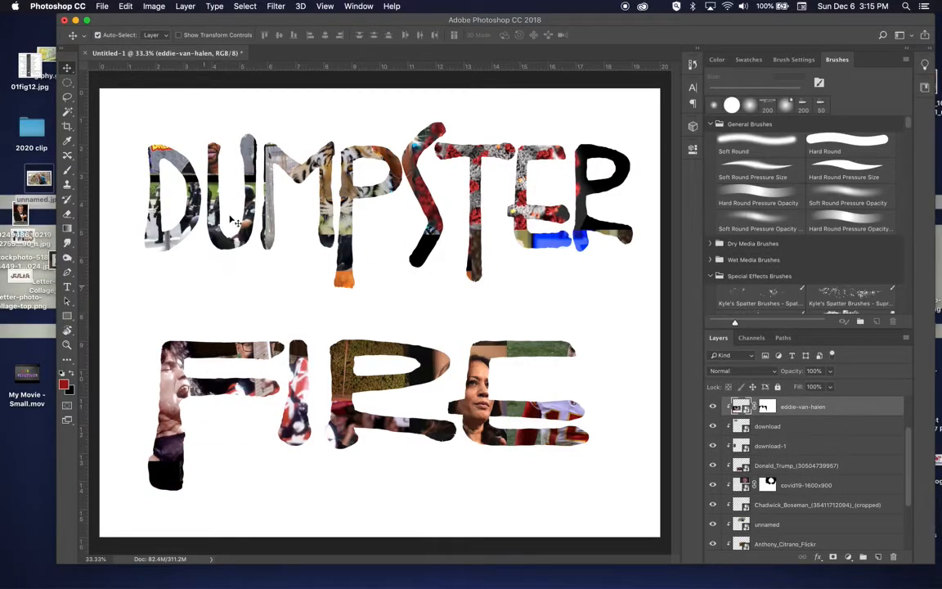
mouse_move(489, 209)
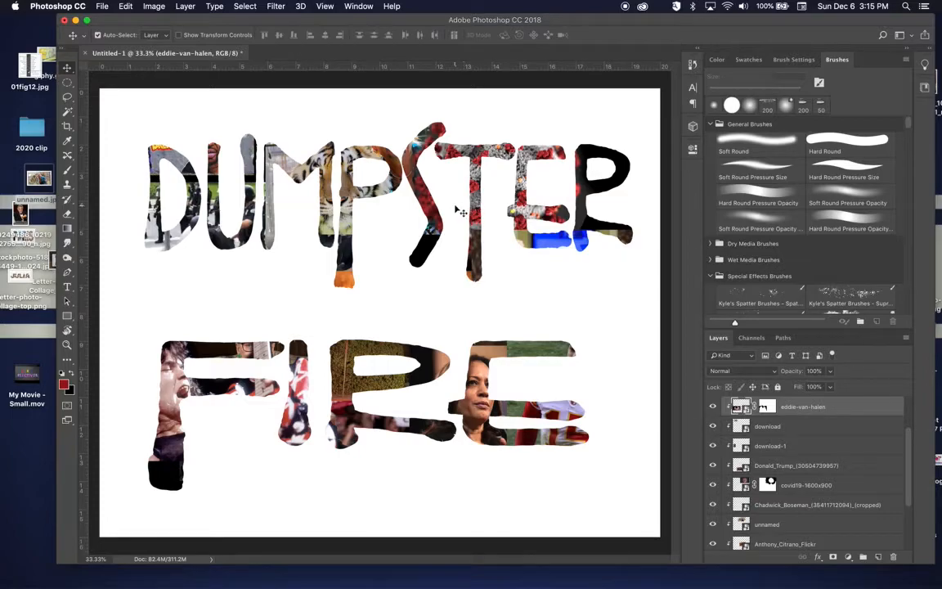
mouse_move(311, 202)
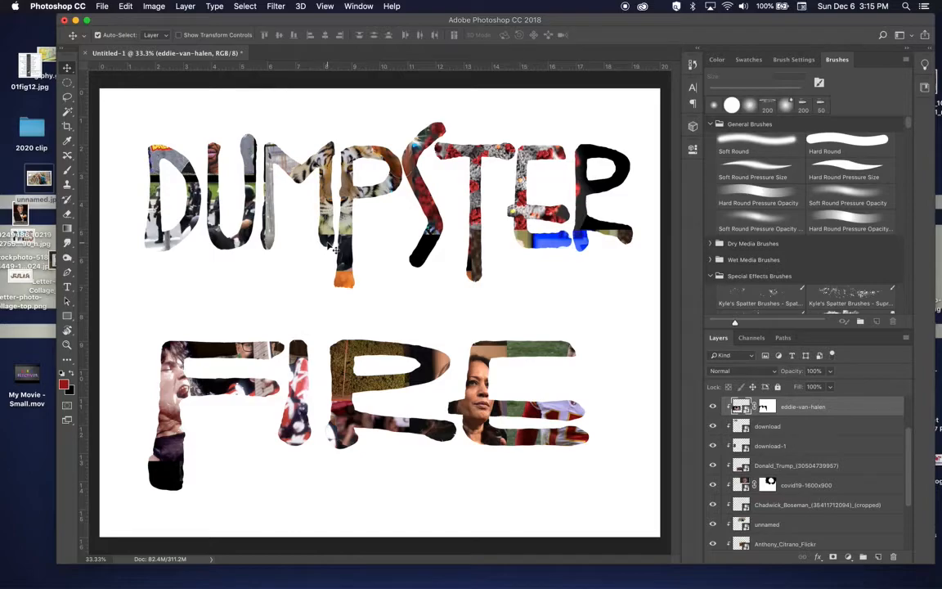
mouse_move(307, 285)
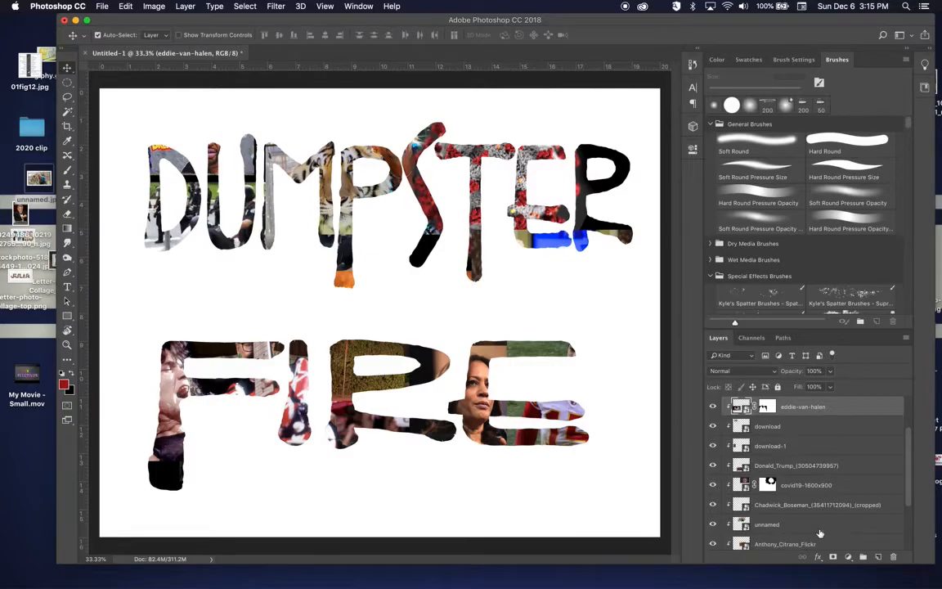
scroll("down", 3)
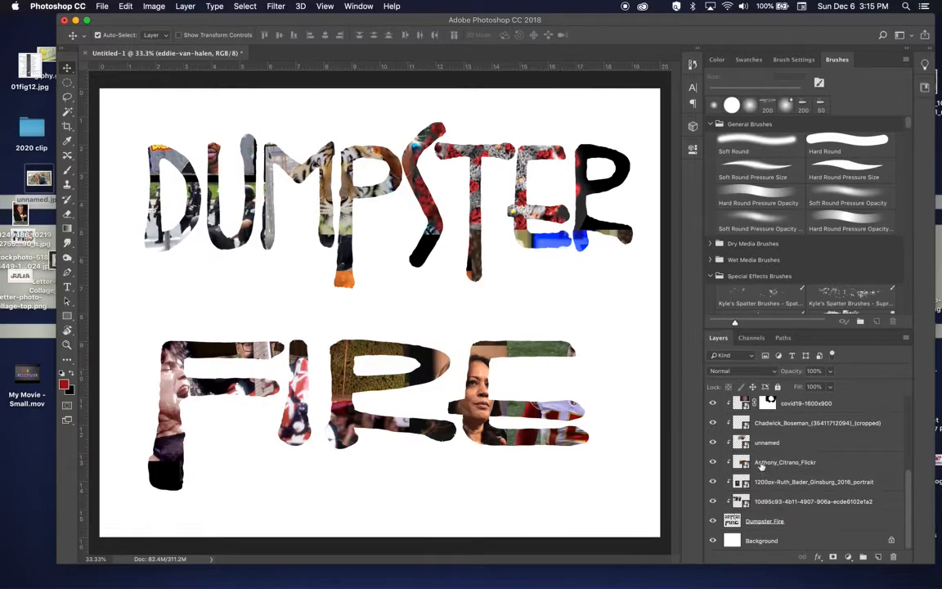
scroll("down", 3)
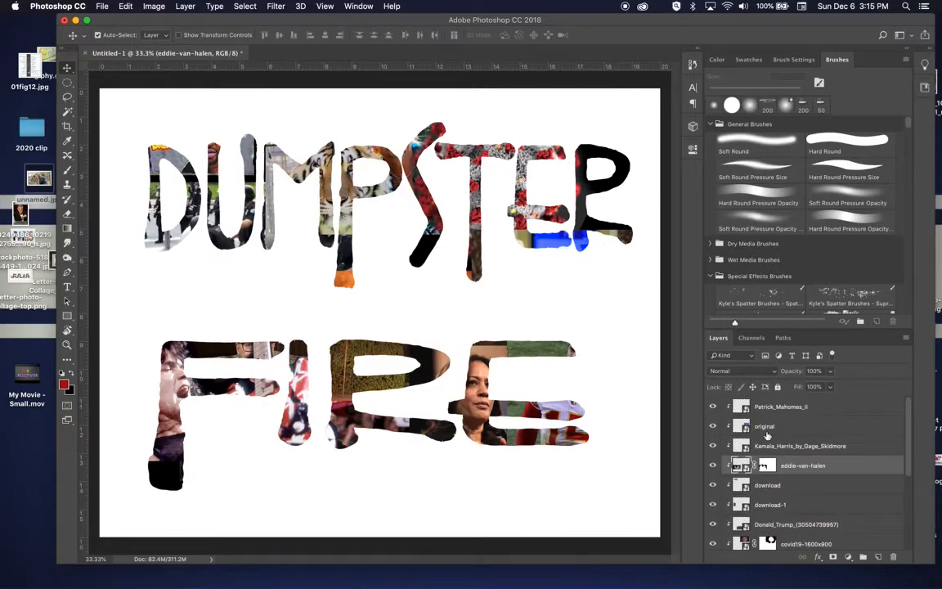
scroll("down", 3)
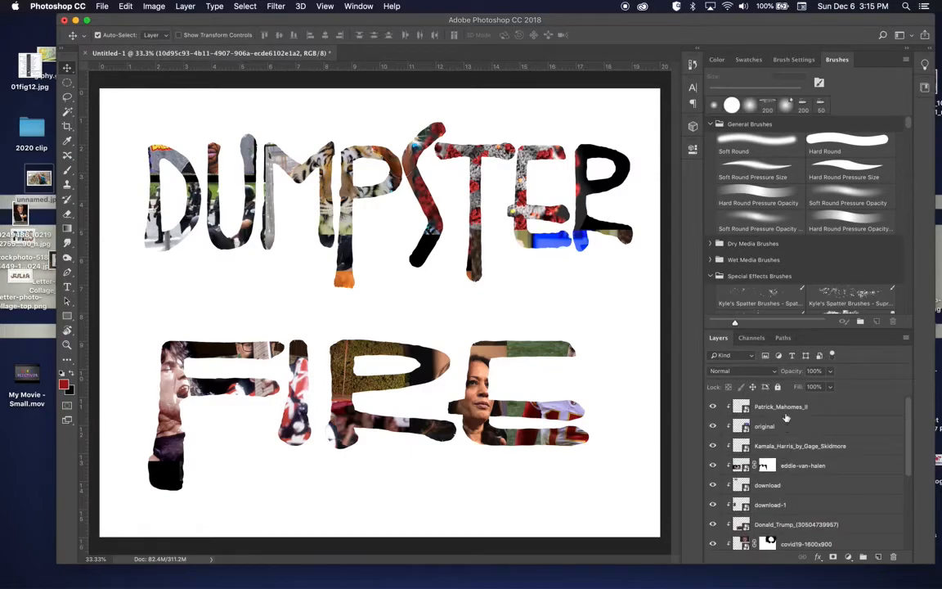
- Right-click the clipped photo layers to bring up the Release Clipping Mask option
right_click(781, 406)
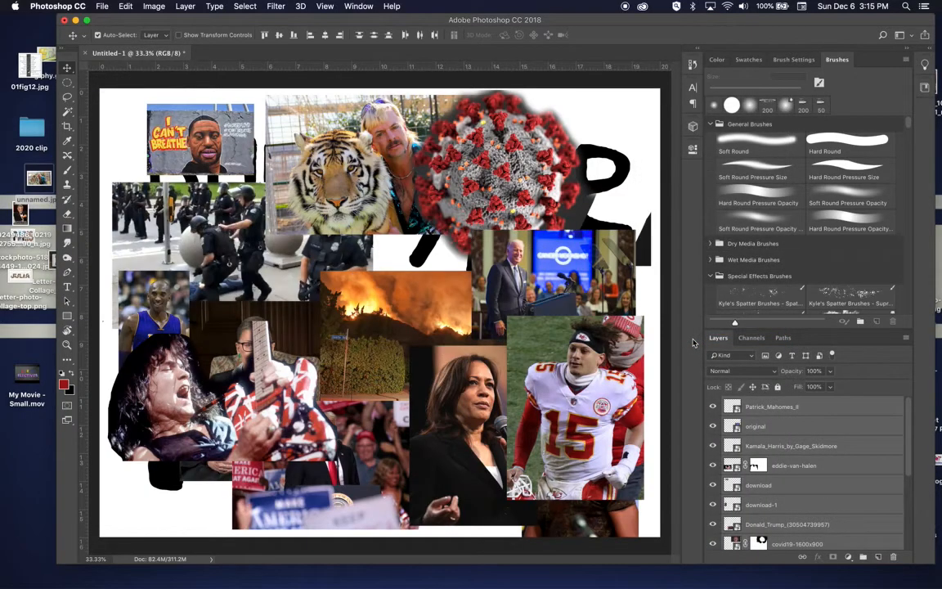
mouse_move(661, 440)
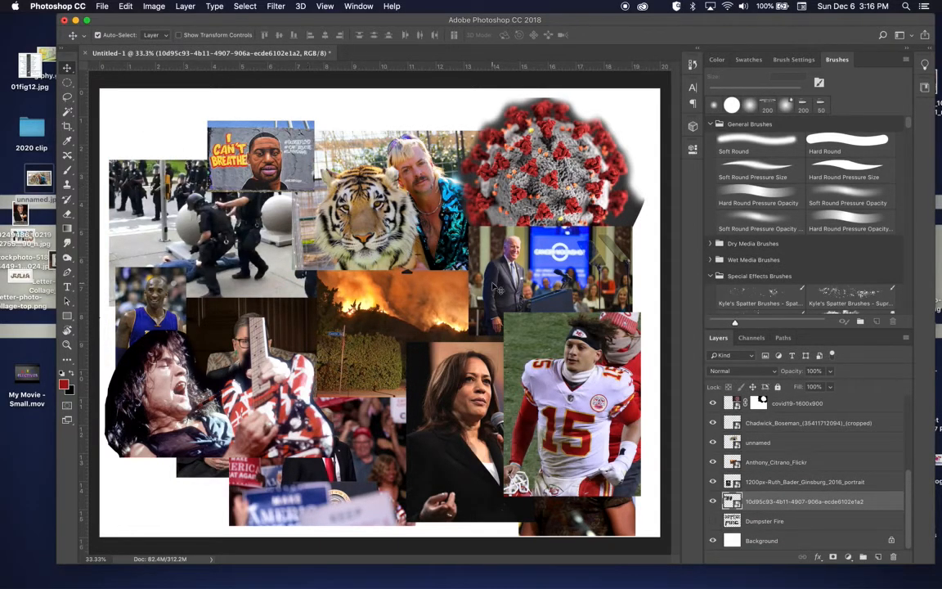
mouse_move(559, 71)
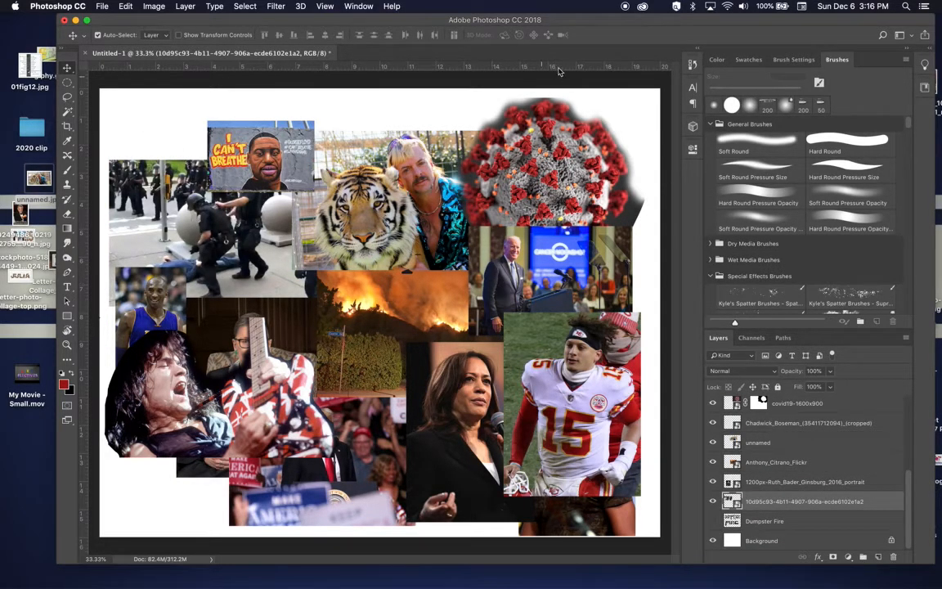